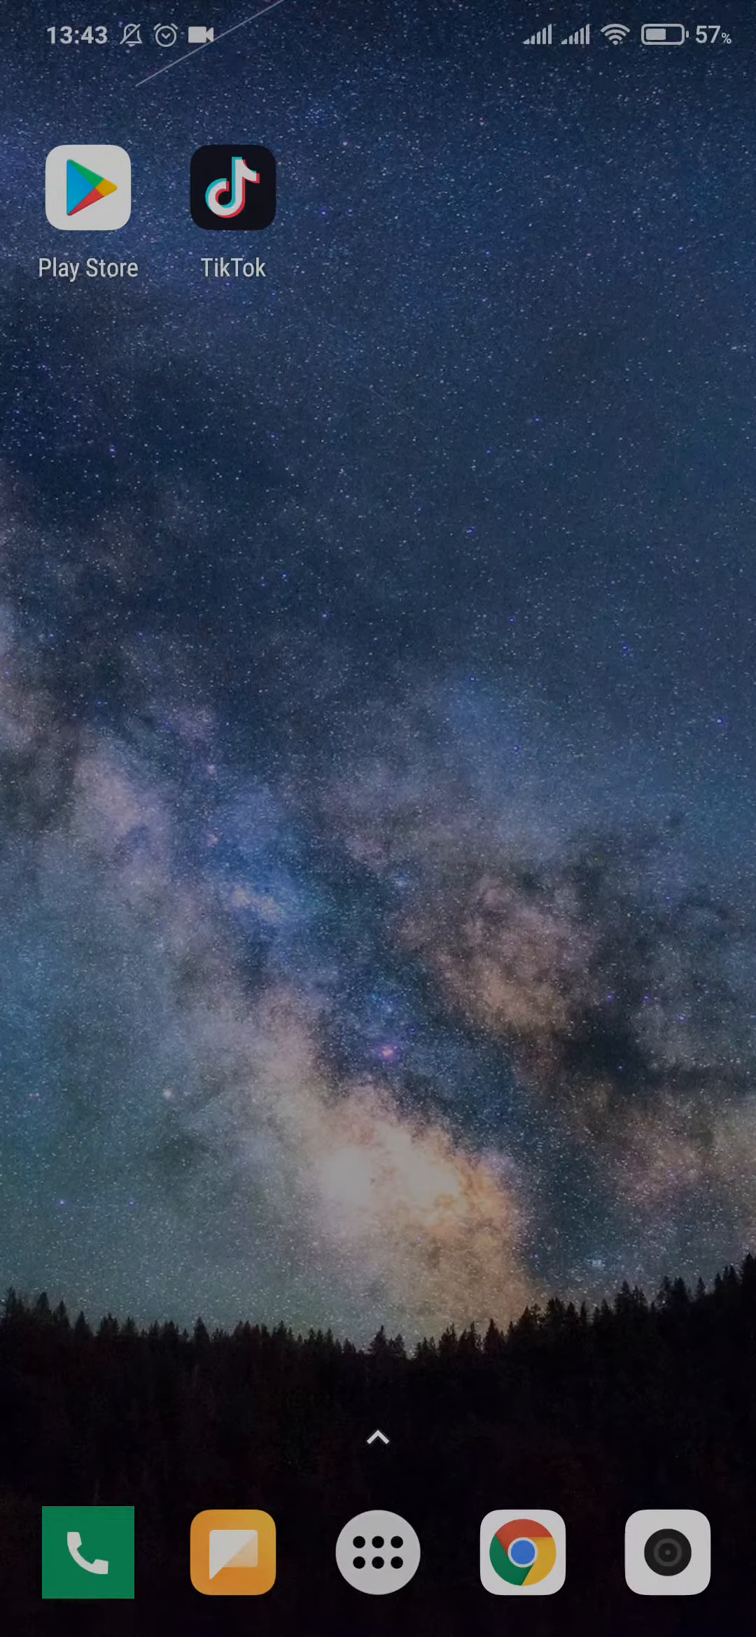
Step: Launch TikTok from the home screen so the For You feed appears
{"action": "left_click", "coordinate": [232, 187]}
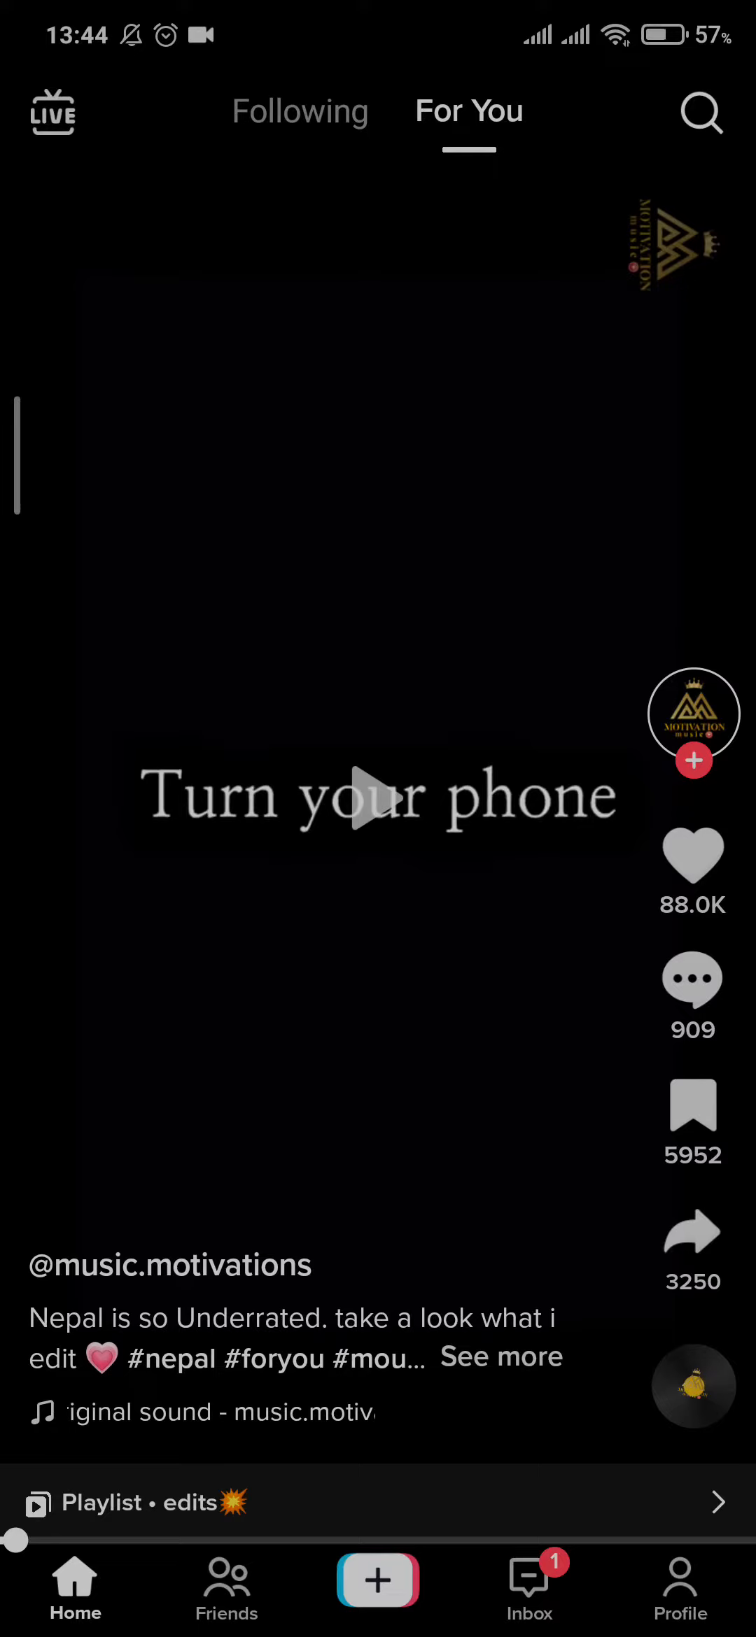
Step: Go to the profile, reach Free up space via Settings and privacy, and clear the 123.7MB cache
{"action": "left_click", "coordinate": [680, 1587]}
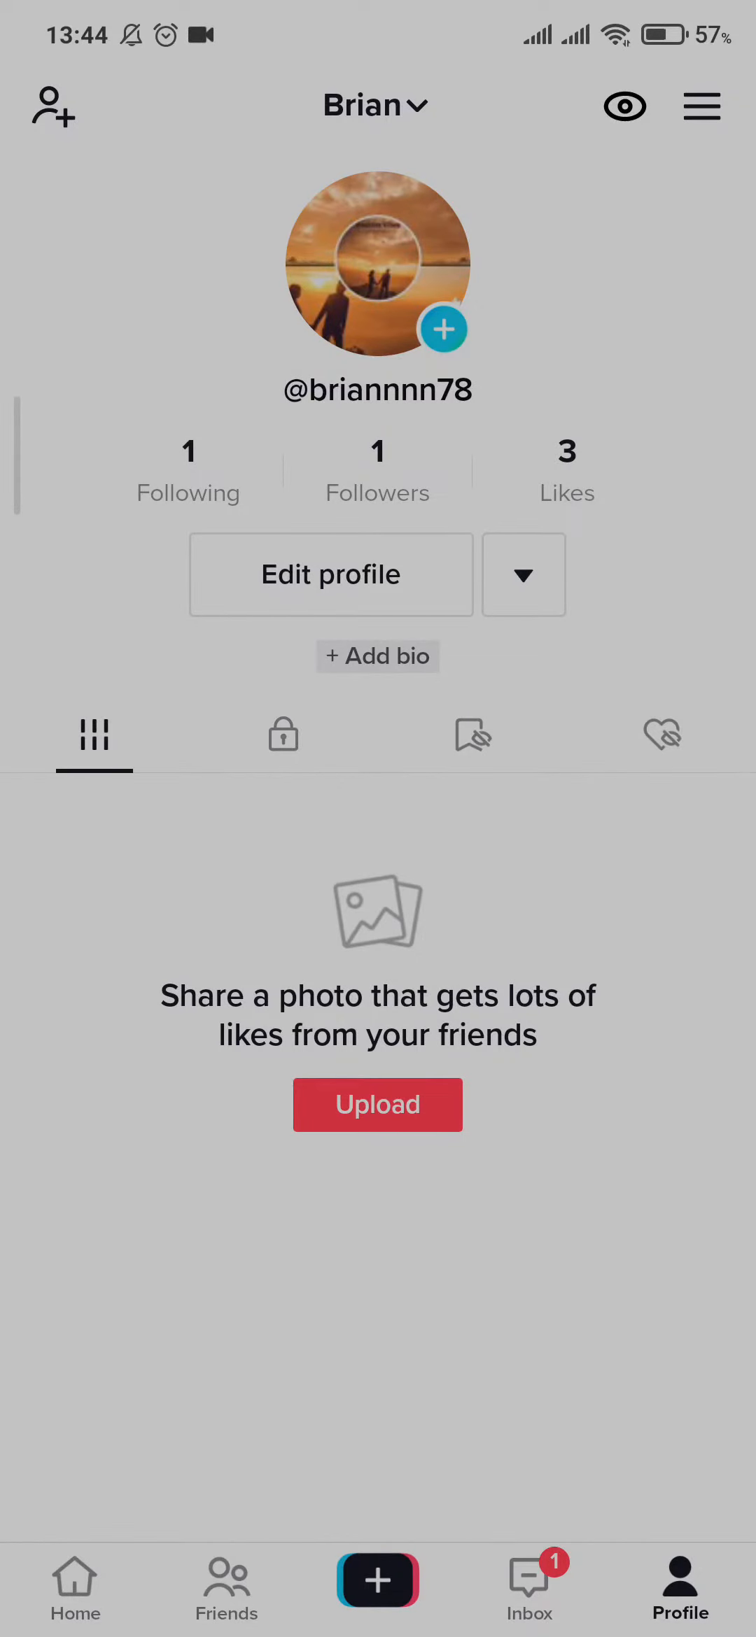
{"action": "left_click", "coordinate": [701, 105]}
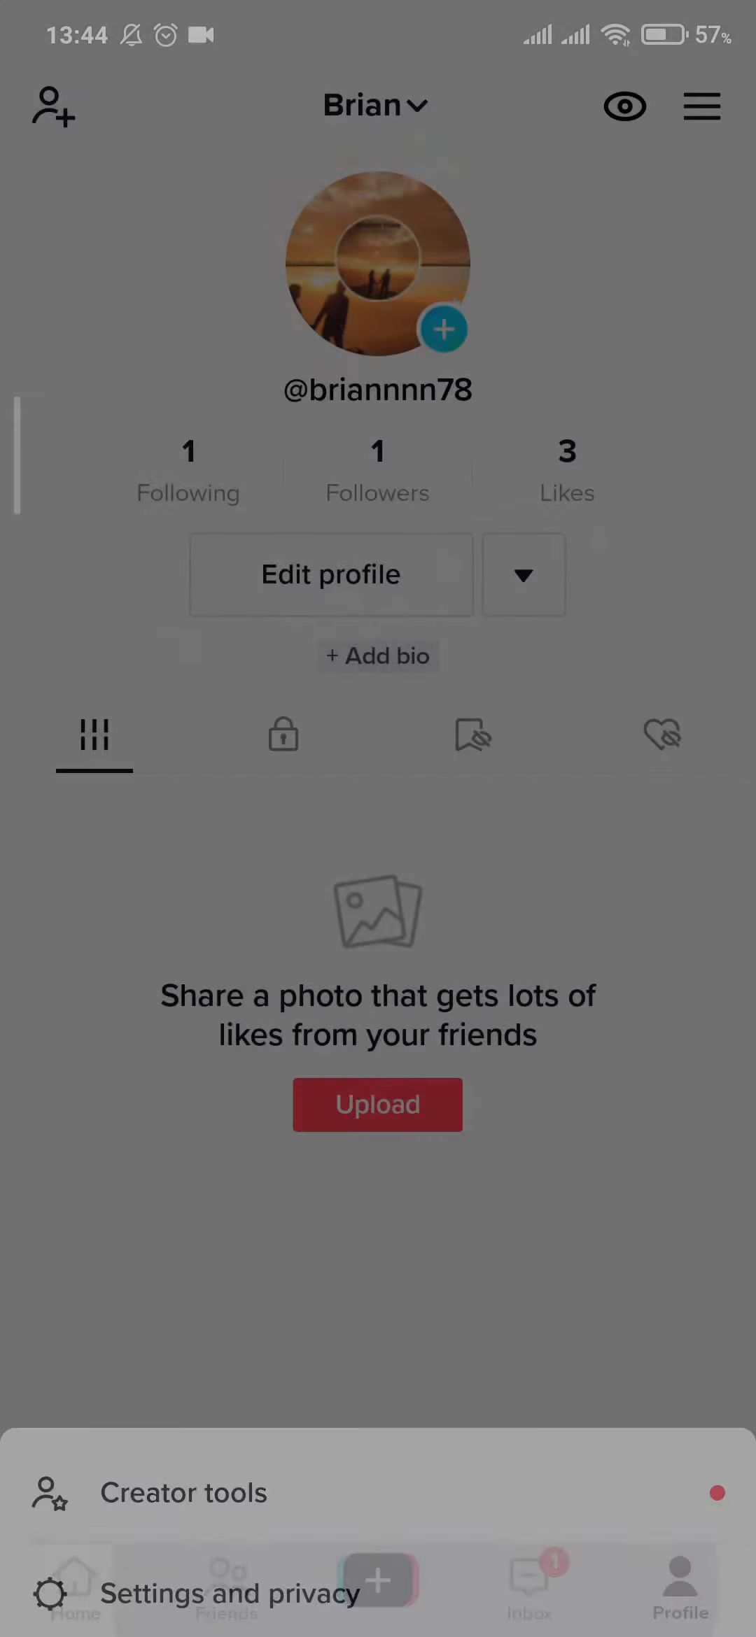
{"action": "left_click", "coordinate": [232, 1593]}
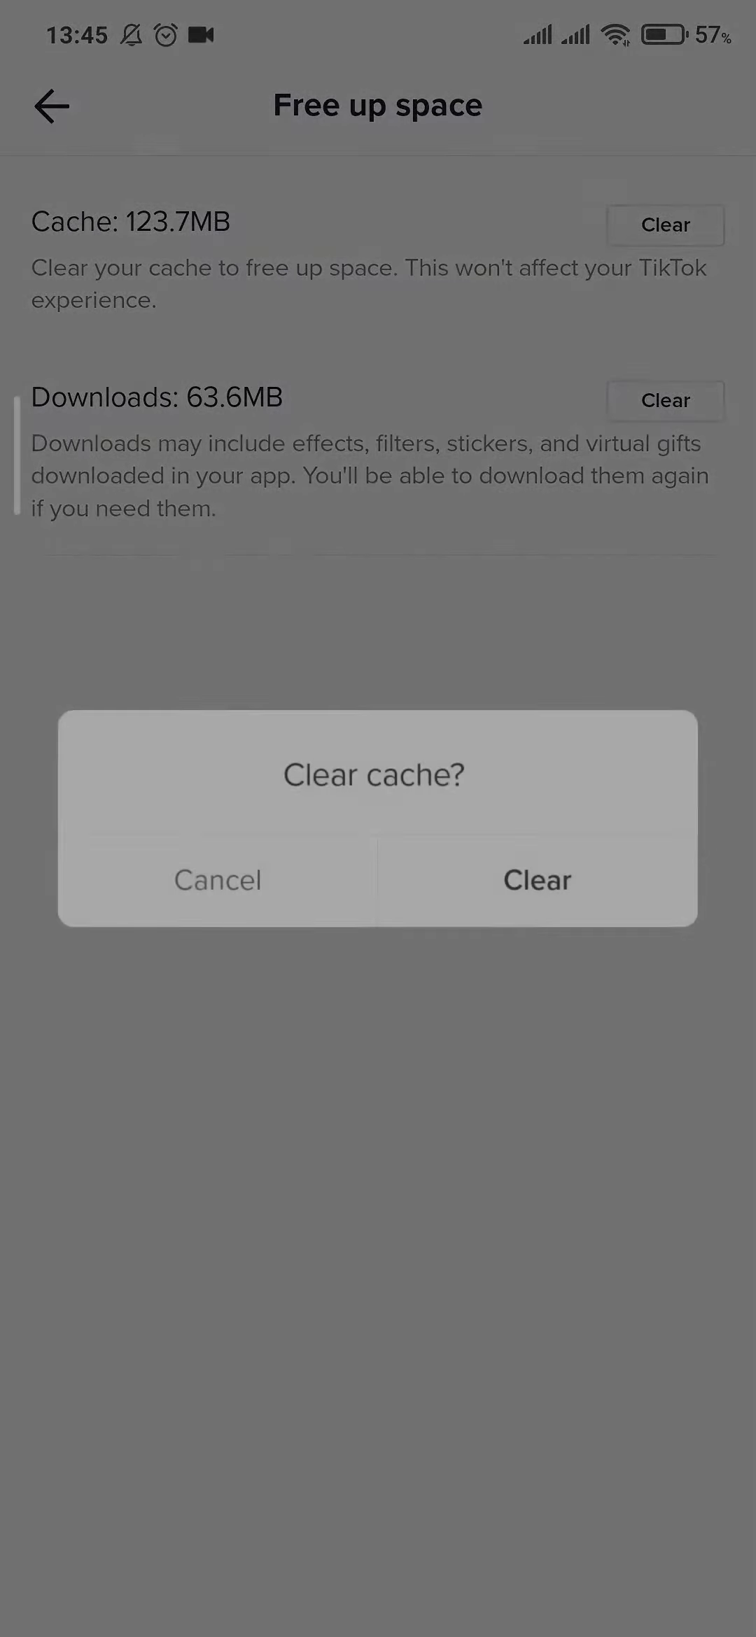
{"action": "left_click", "coordinate": [536, 881]}
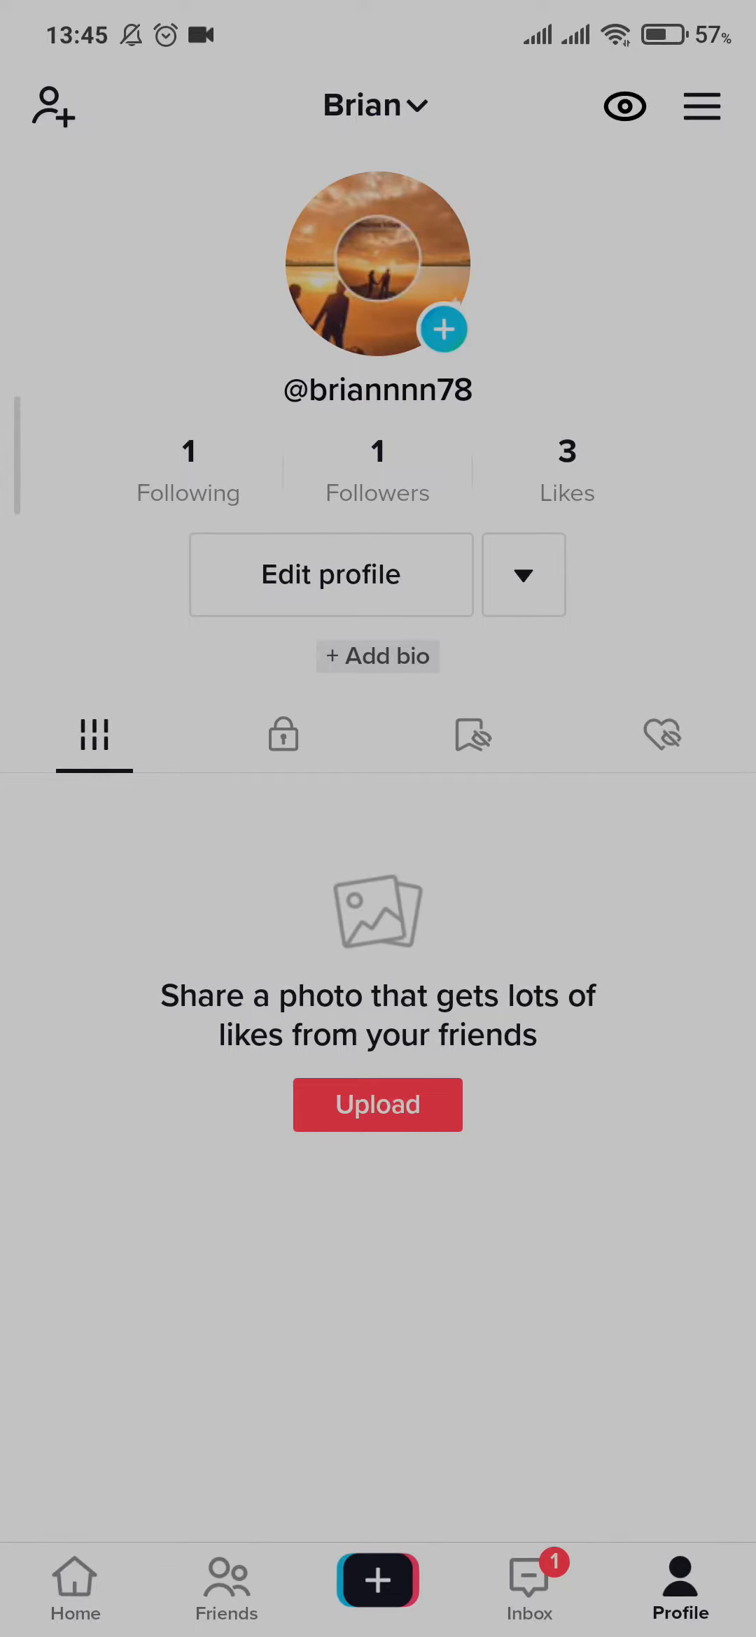
Step: Reach Report a problem under Support in Settings and privacy
{"action": "left_click", "coordinate": [699, 105]}
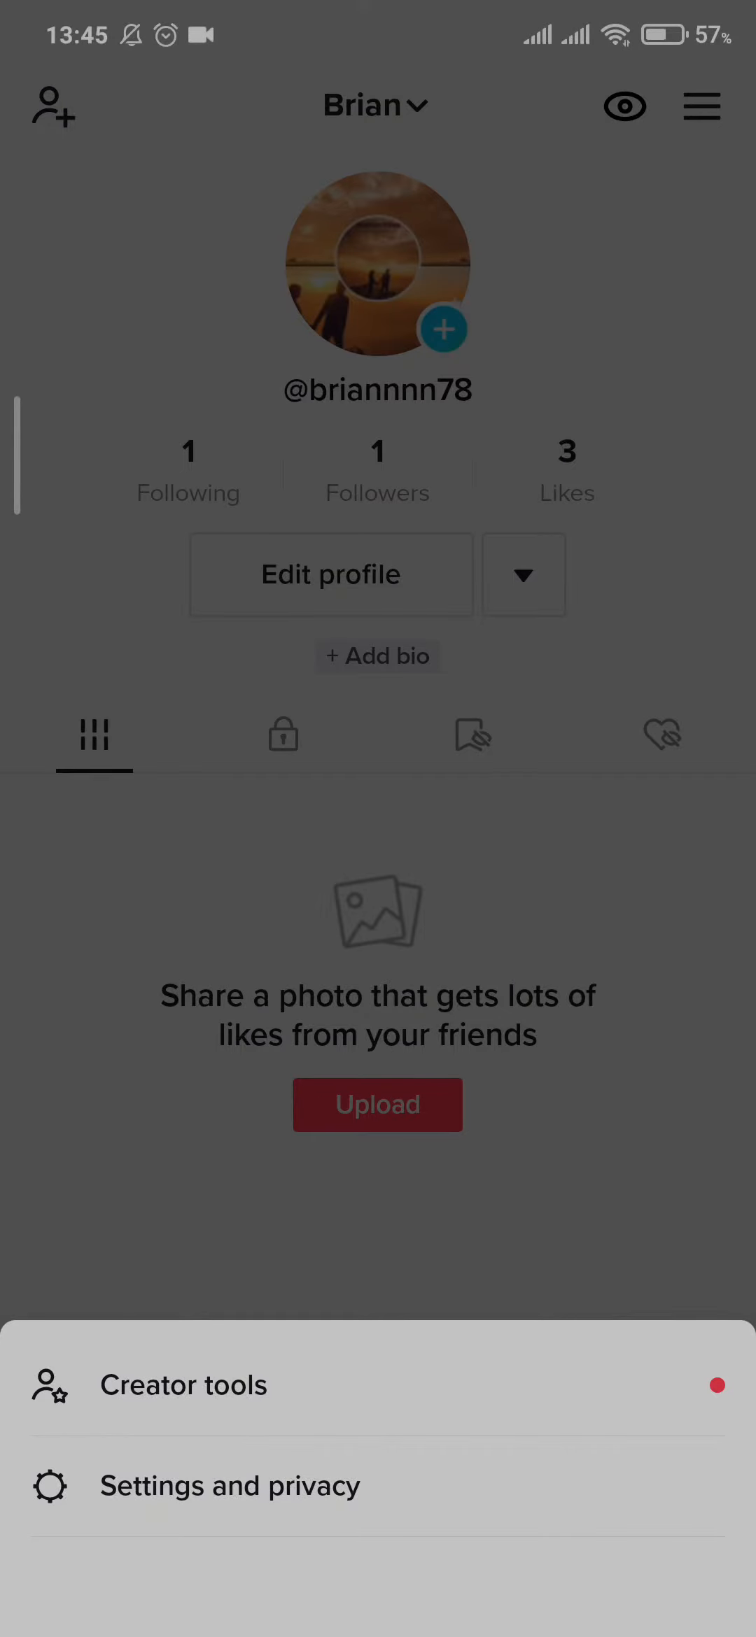
{"action": "left_click", "coordinate": [229, 1484]}
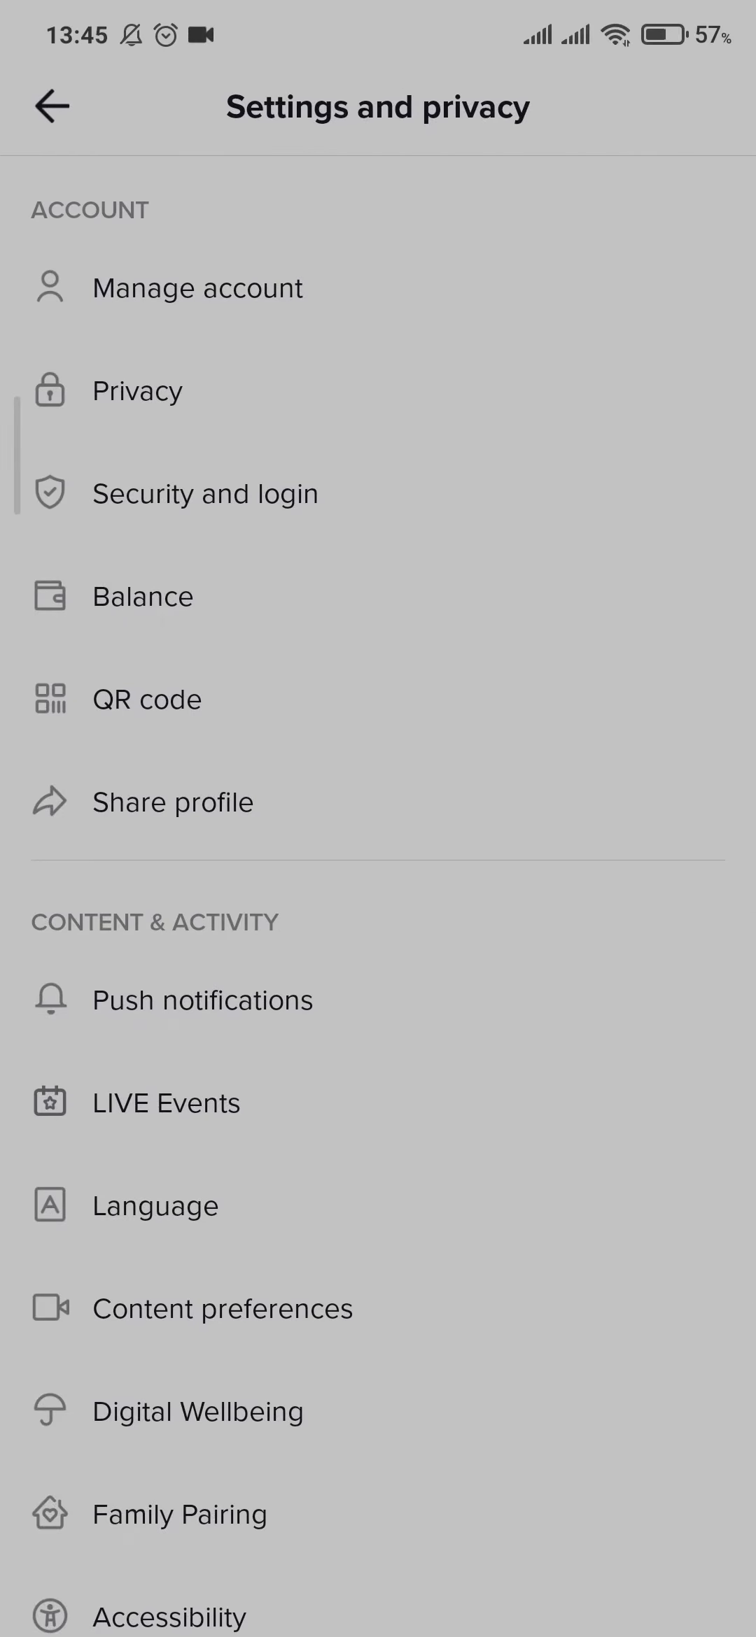
{"action": "scroll", "scroll_direction": "down", "scroll_amount": 3}
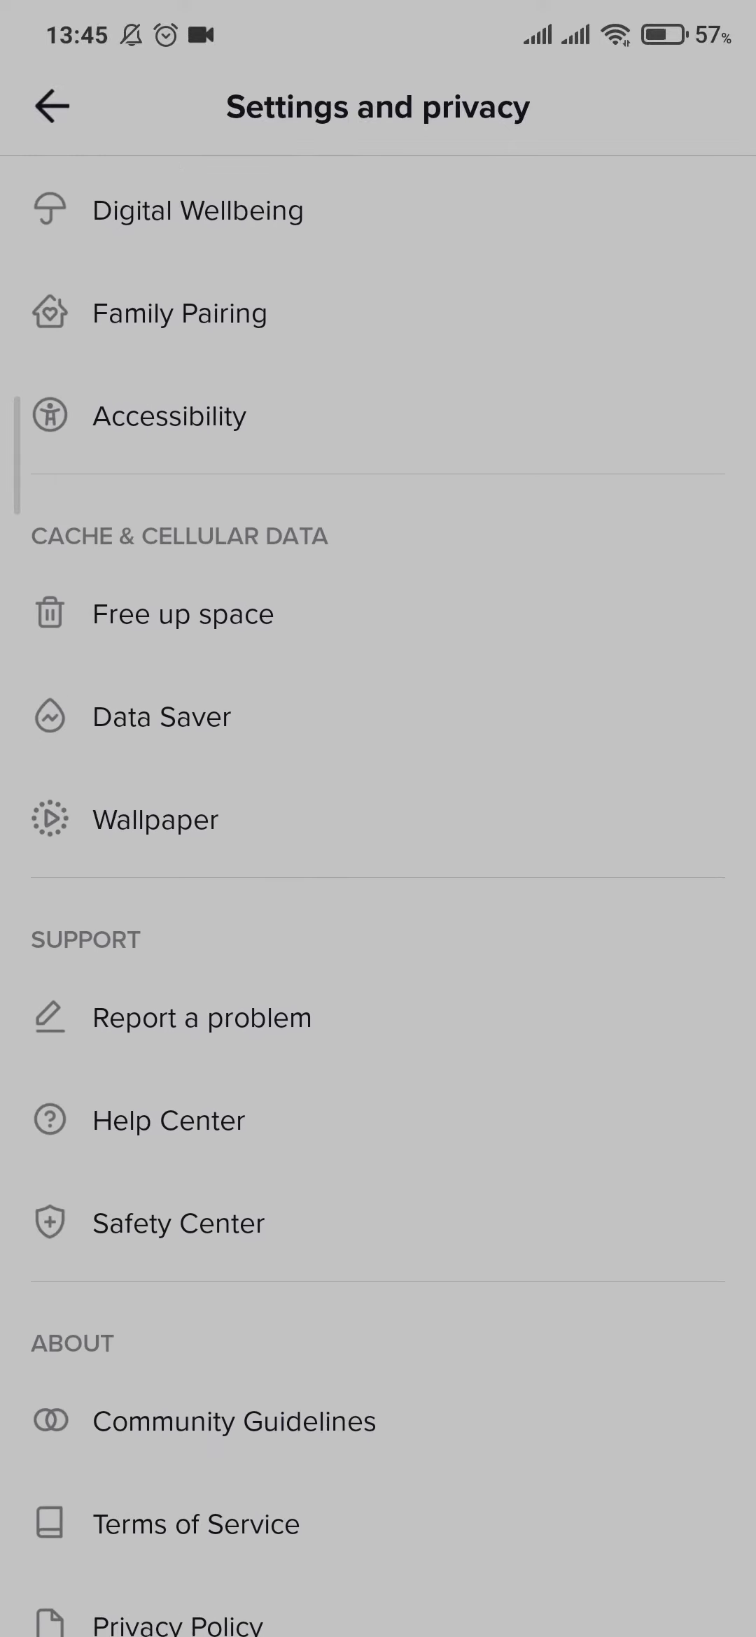
{"action": "scroll", "scroll_direction": "down", "scroll_amount": 3}
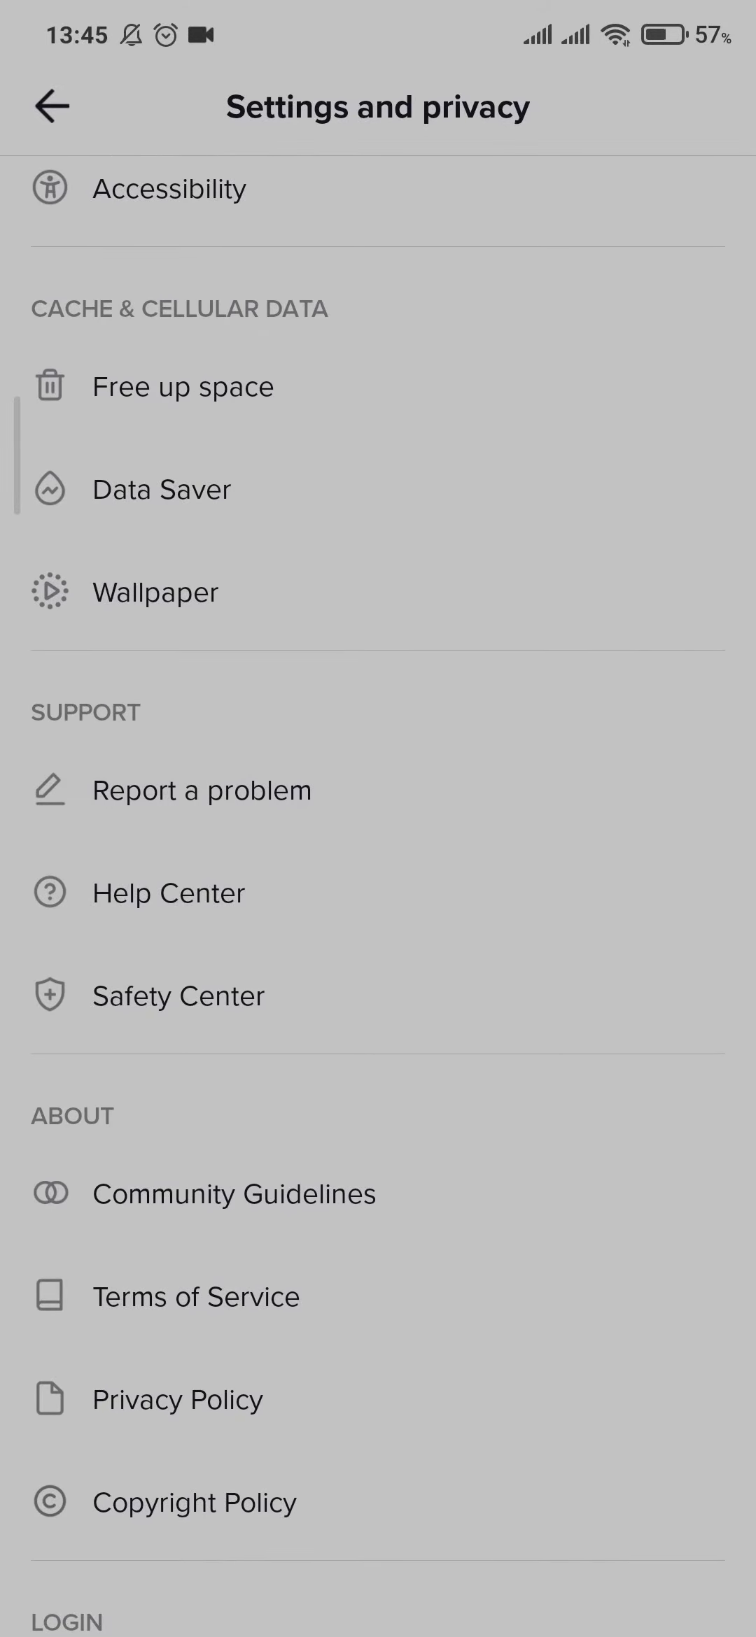
{"action": "left_click", "coordinate": [203, 789]}
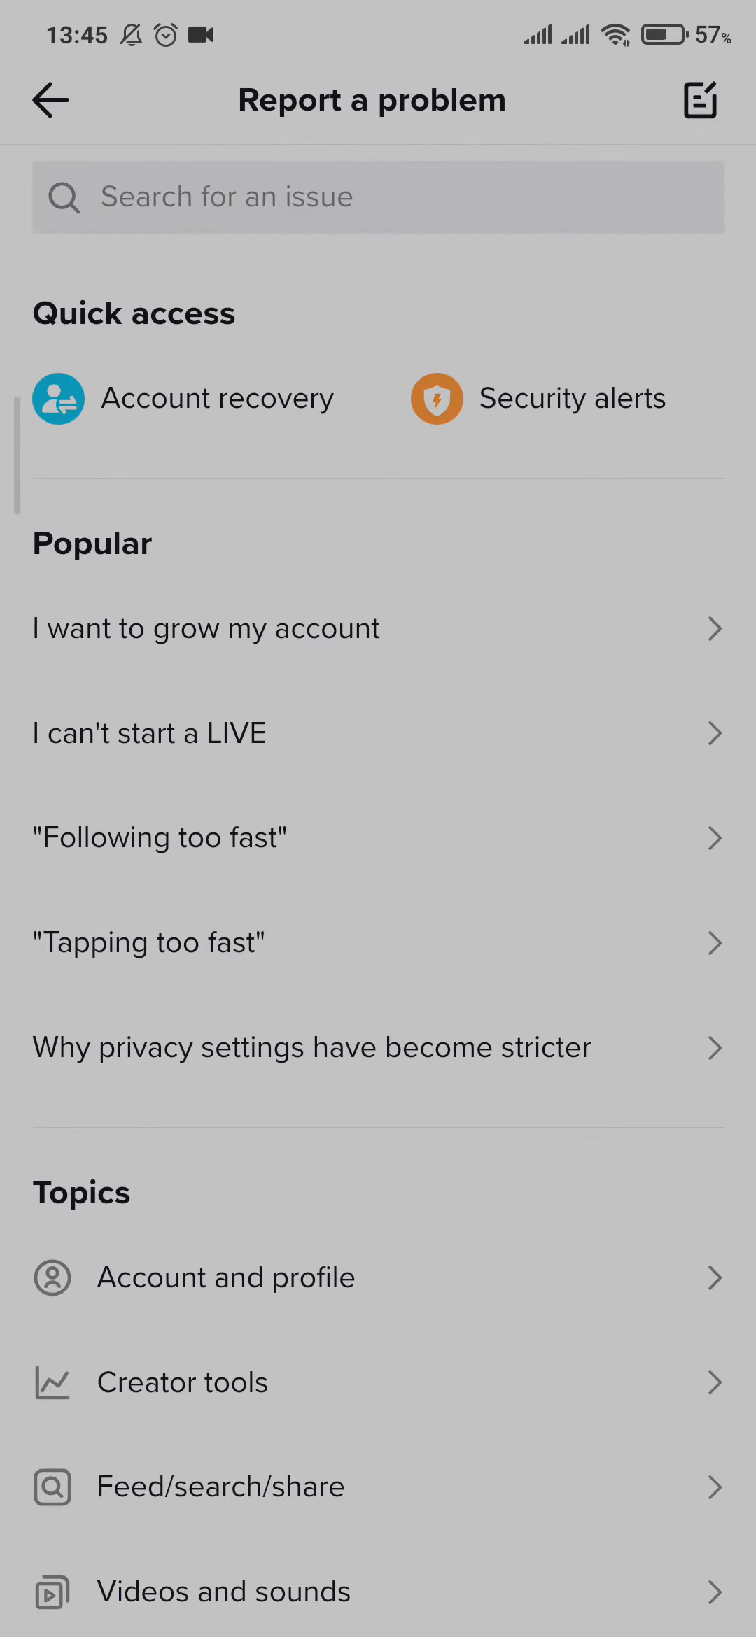
Step: Search 'Message' from history and view the 'Unable to send direct messages' article
{"action": "left_click", "coordinate": [377, 197]}
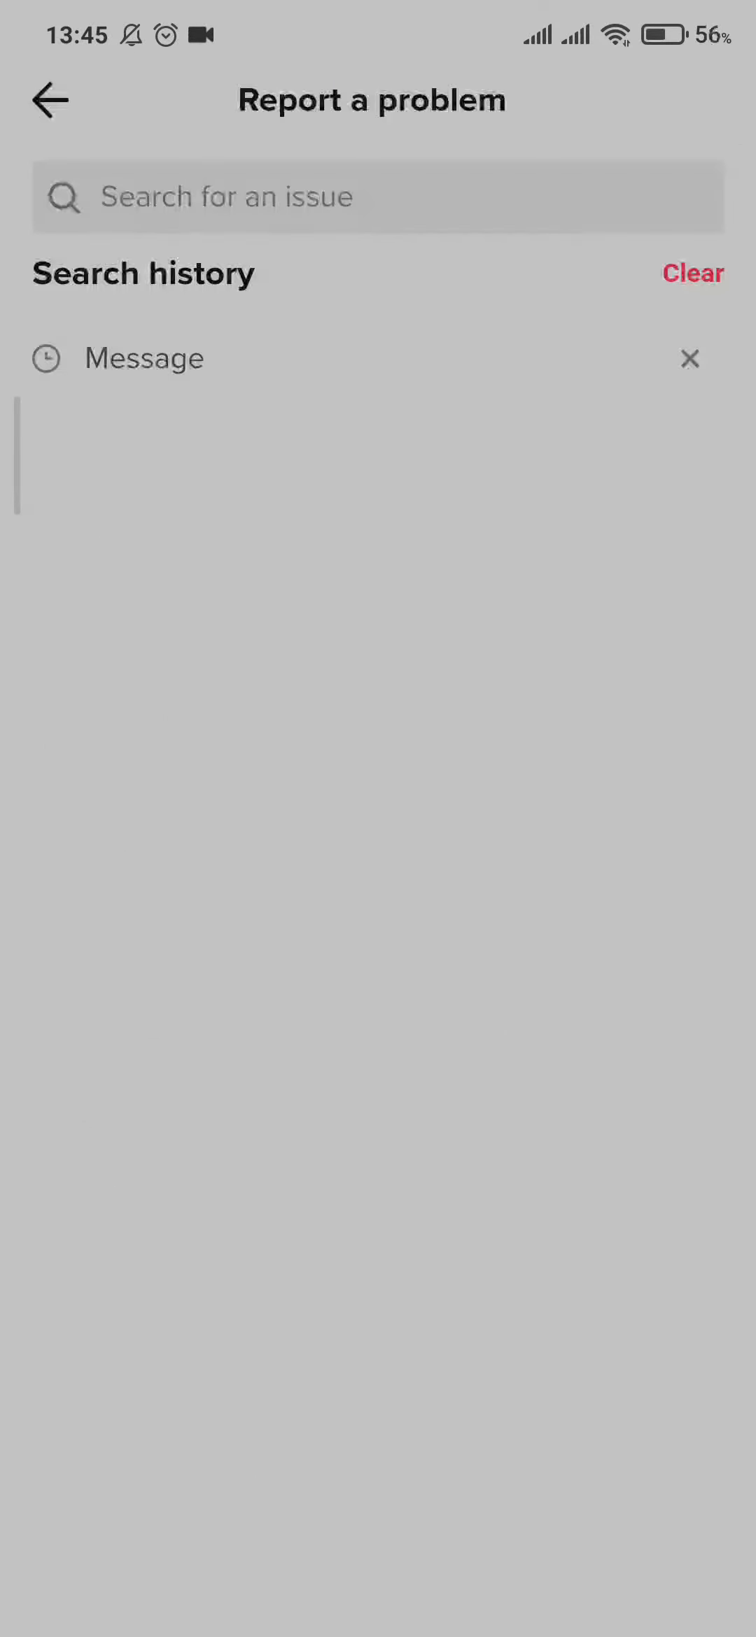
{"action": "left_click", "coordinate": [144, 358]}
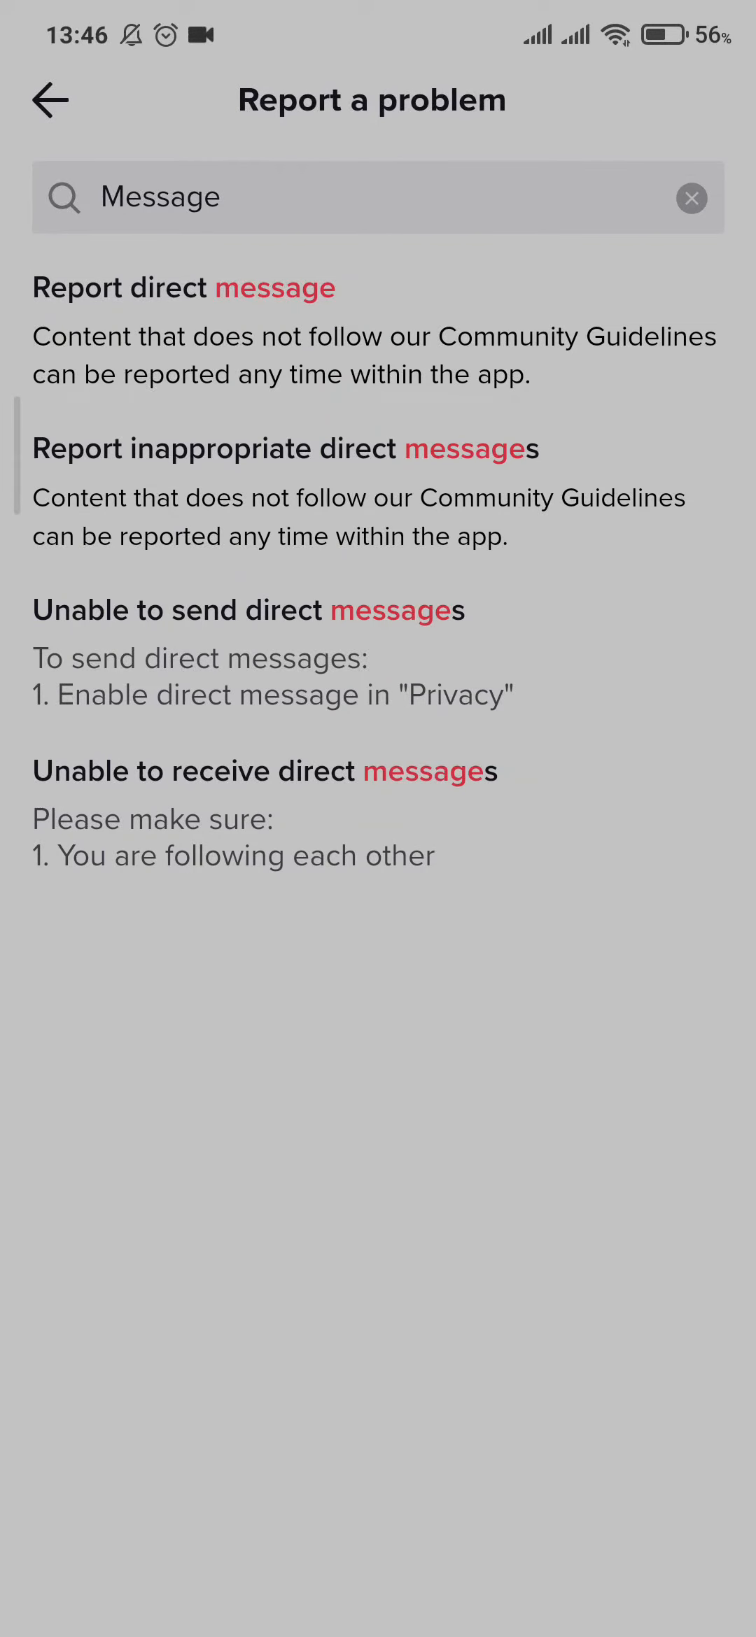
{"action": "left_click", "coordinate": [246, 610]}
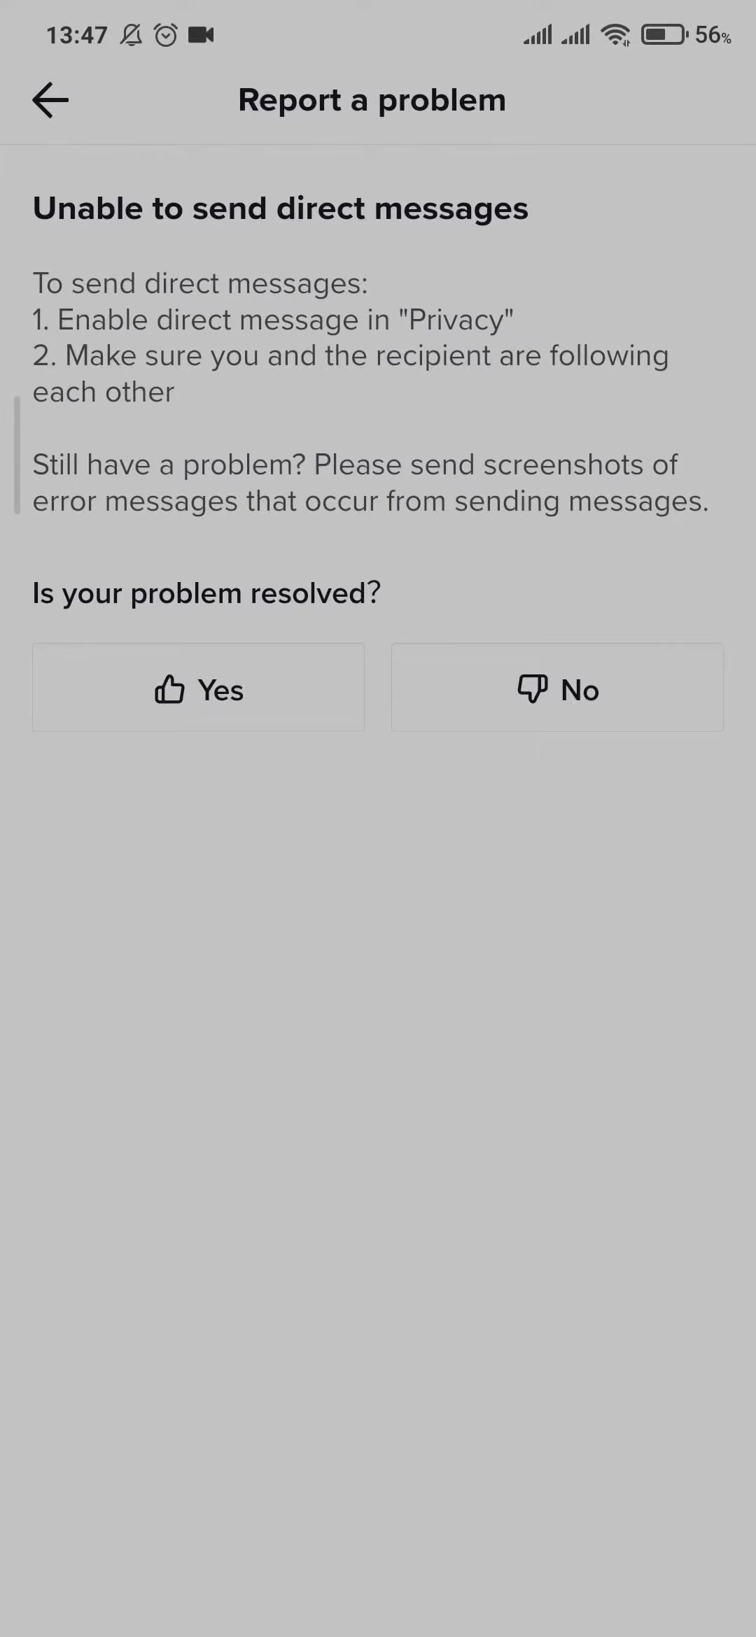
Step: Answer No to 'Is your problem resolved?' and enter feedback about not being able to message followed people
{"action": "left_click", "coordinate": [197, 689]}
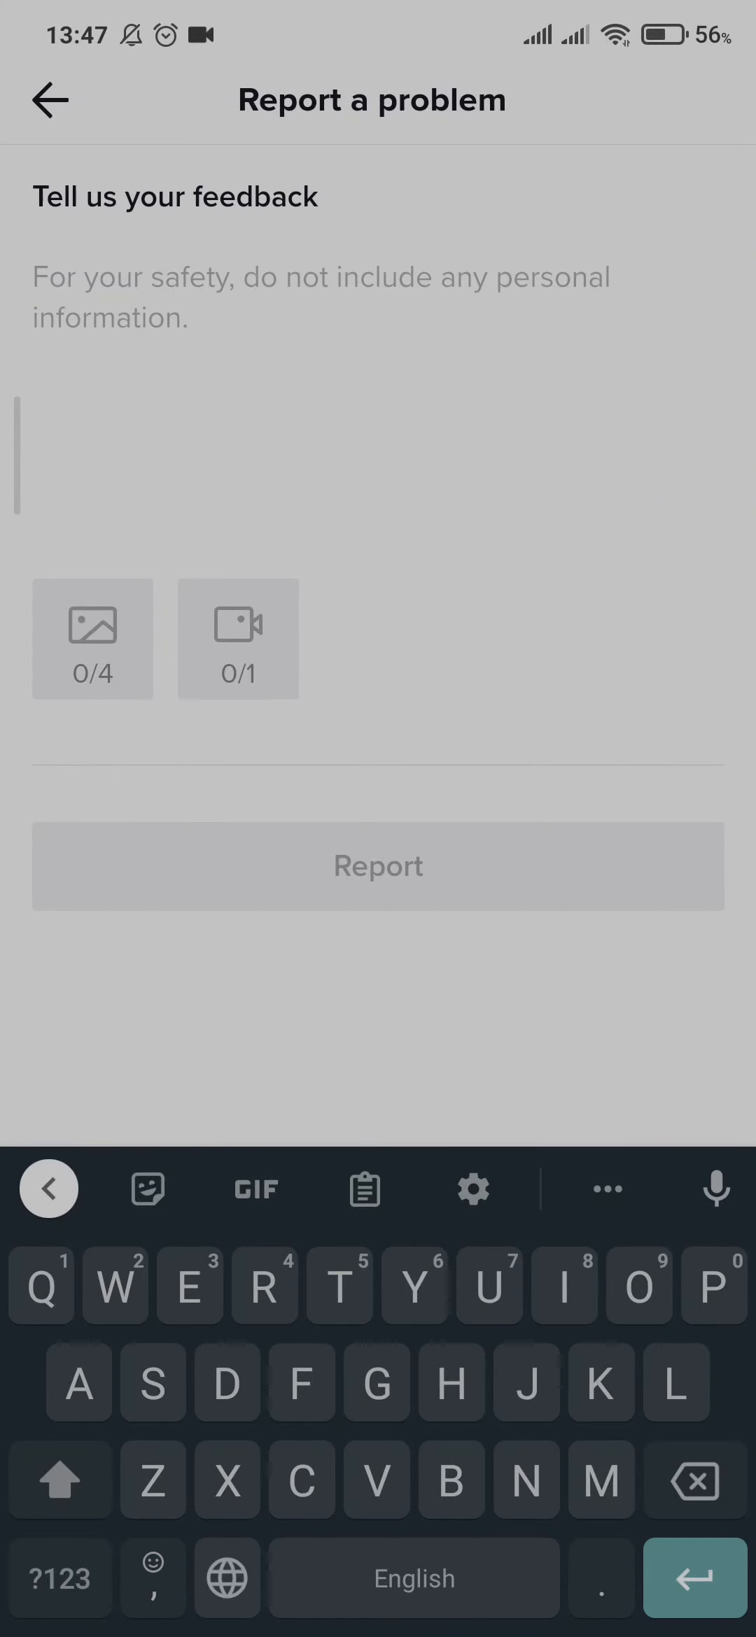
{"action": "left_click", "coordinate": [564, 1286]}
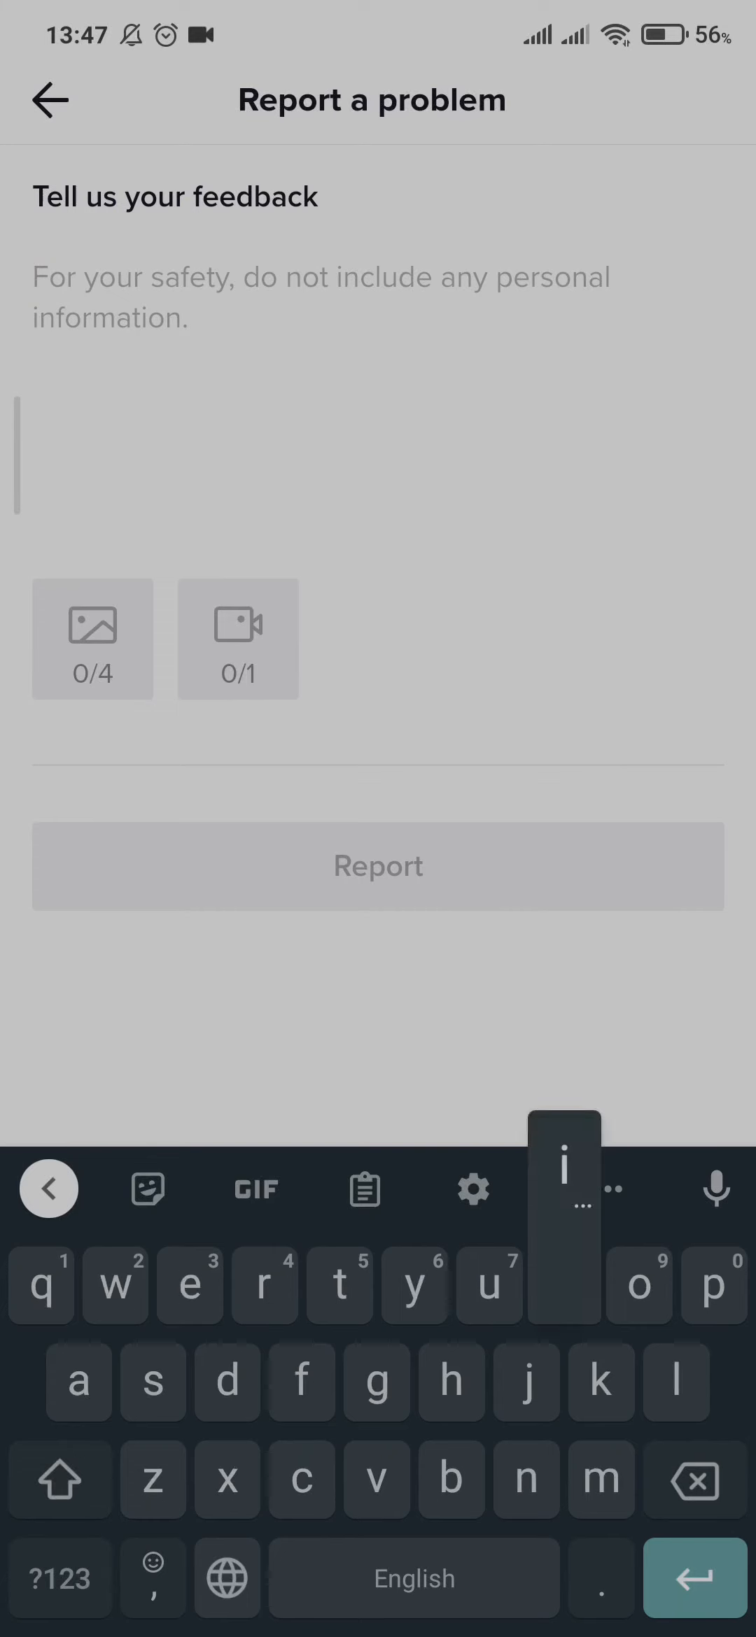
{"action": "type", "text": "Hi tiktok. I am facing in my account. I am not able to send messages to people I follow. Hope you will resolve my problem."}
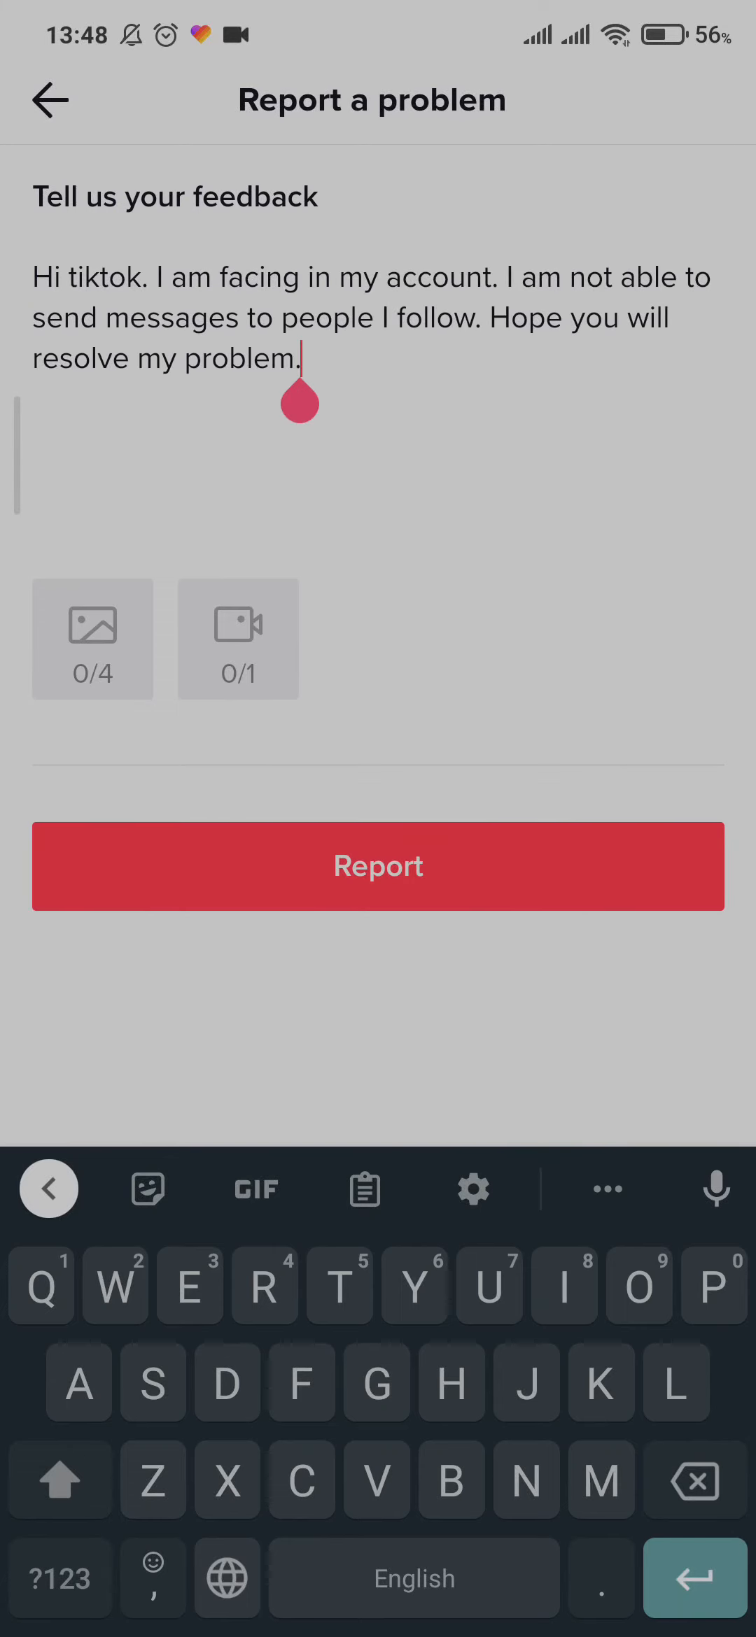